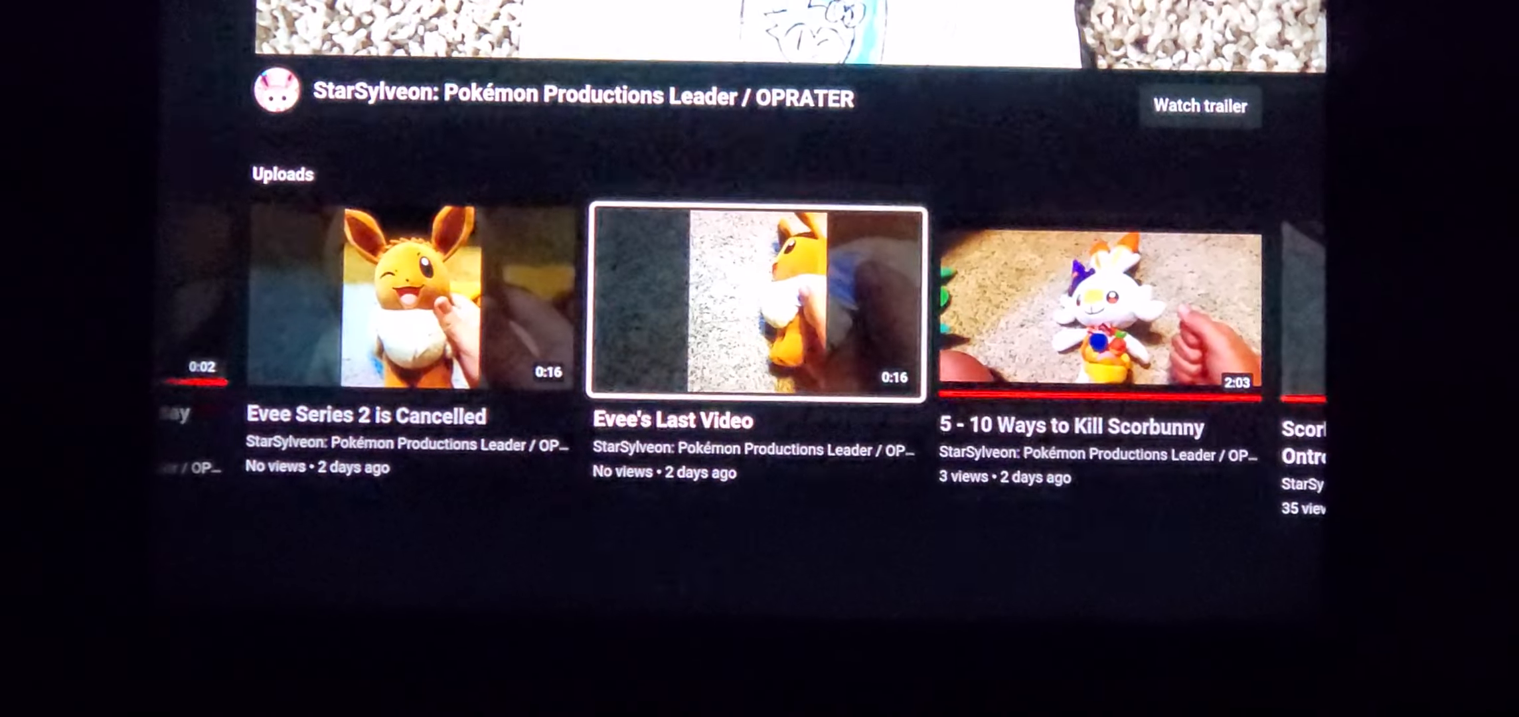
pyautogui.hscroll(3)
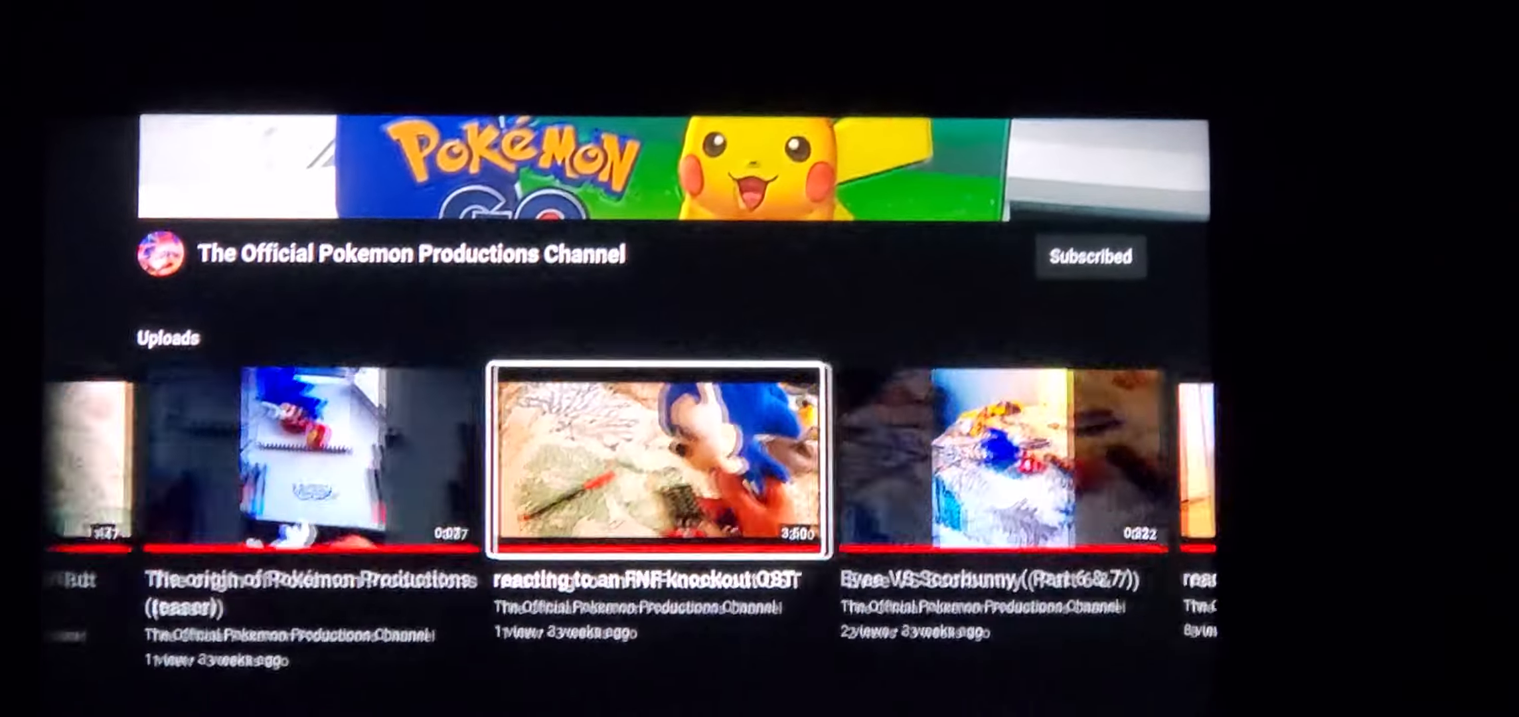
pyautogui.hscroll(3)
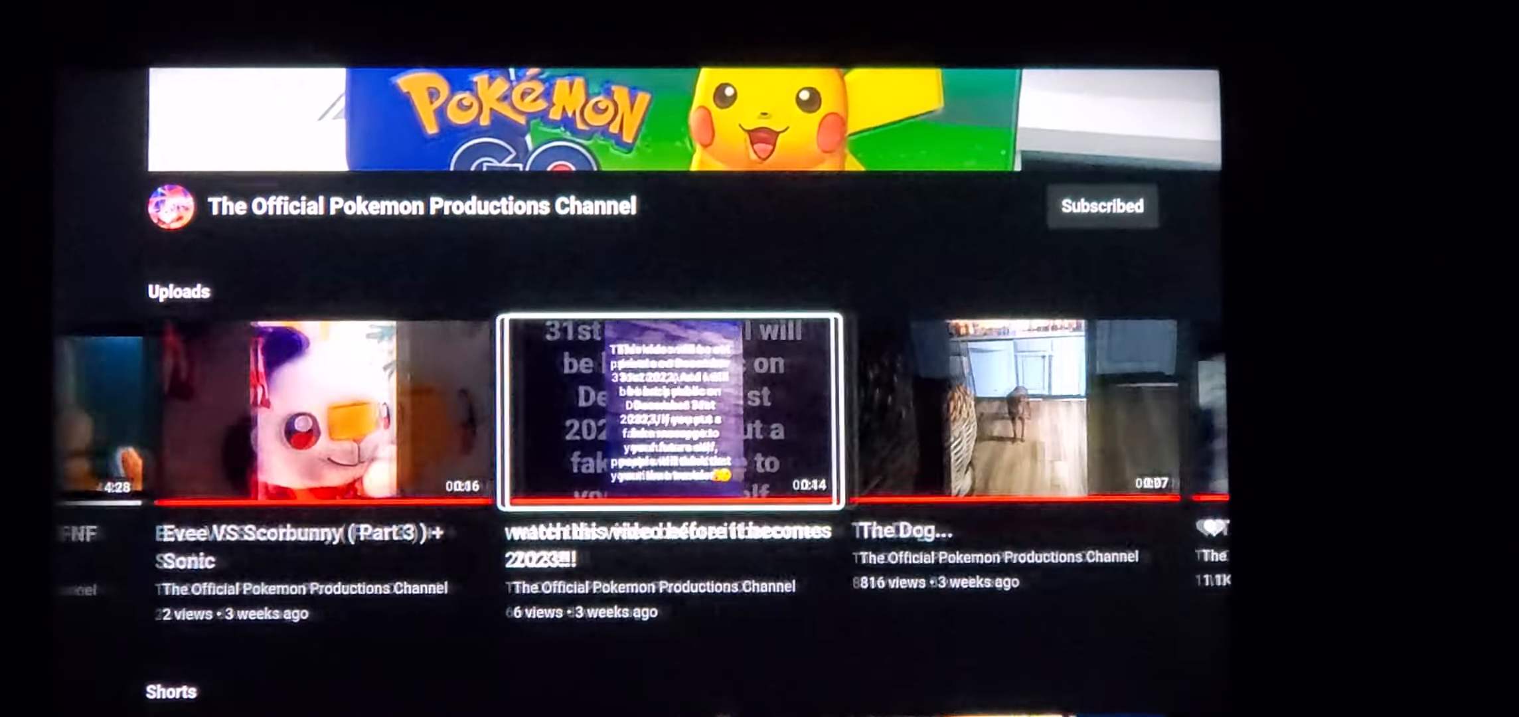
pyautogui.hscroll(3)
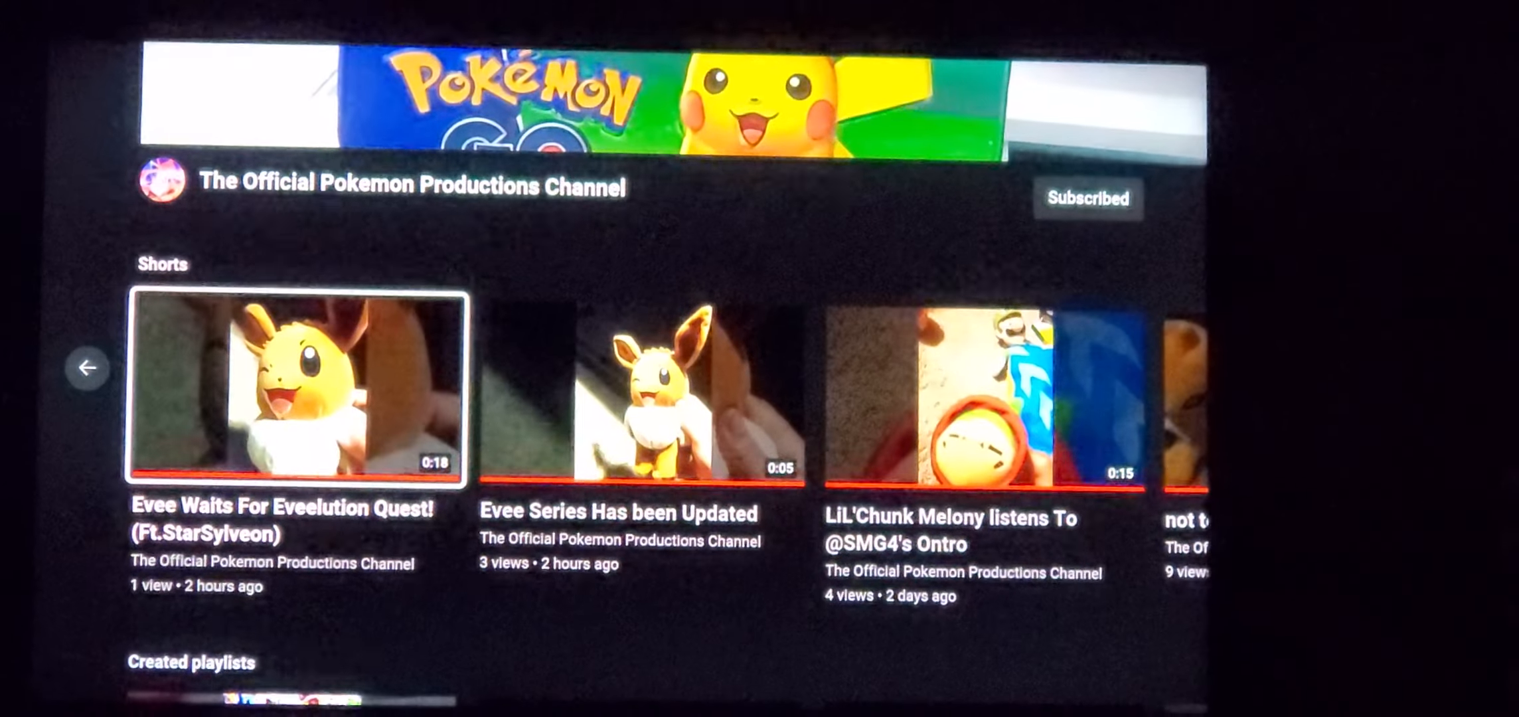
pyautogui.scroll(-3)
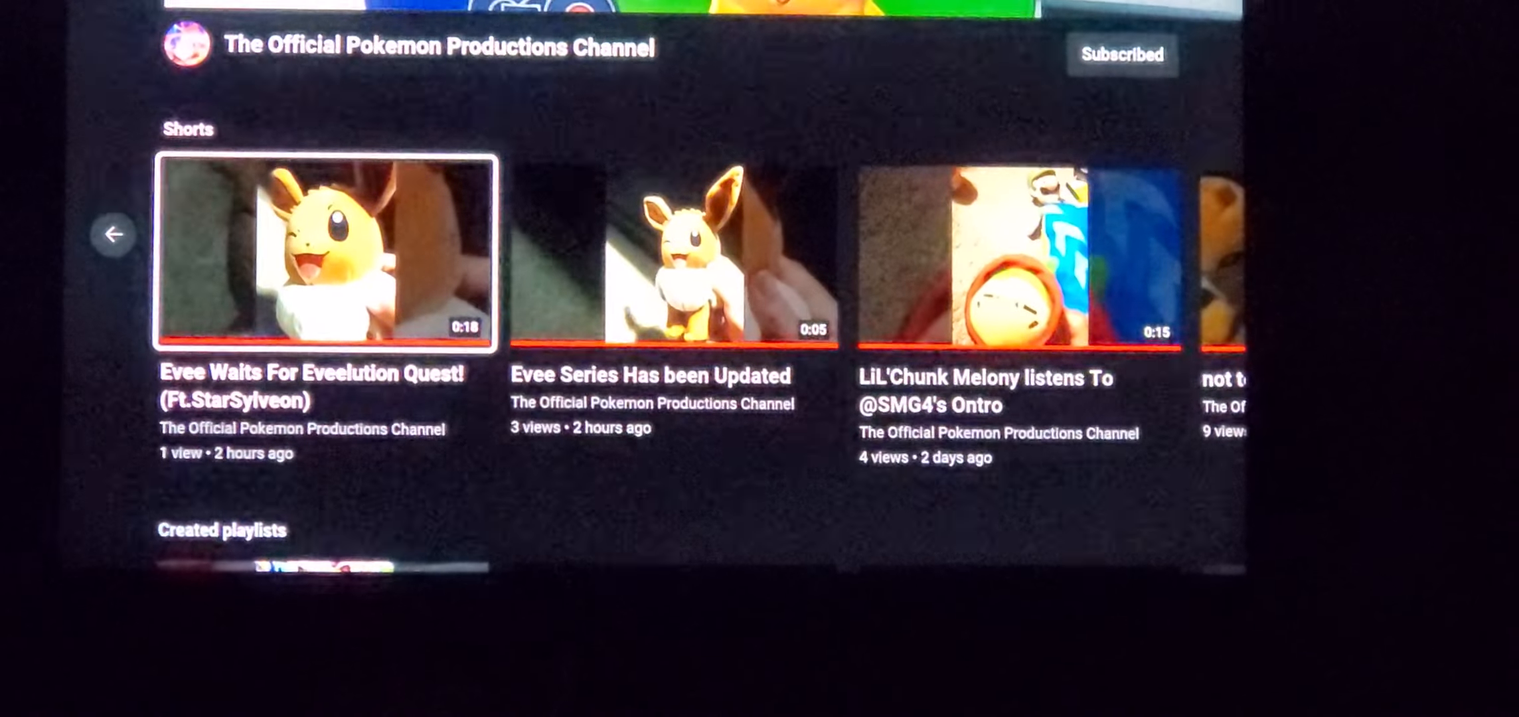